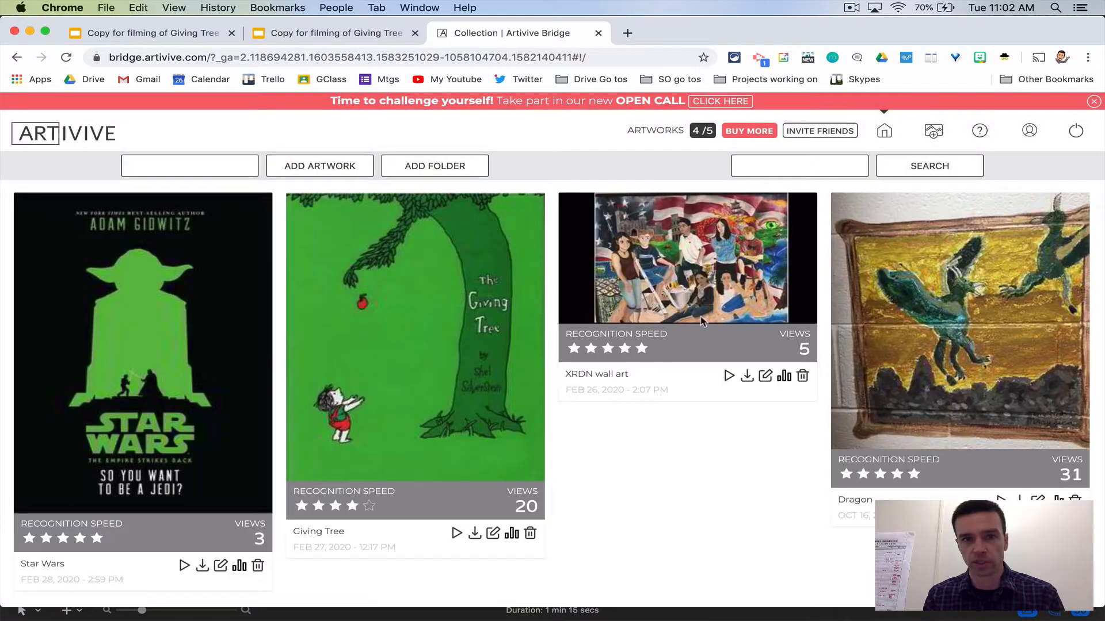
Name the new artwork by entering 'Givin' in the name box beside ADD ARTWORK.
{"action": "left_click", "coordinate": [189, 165]}
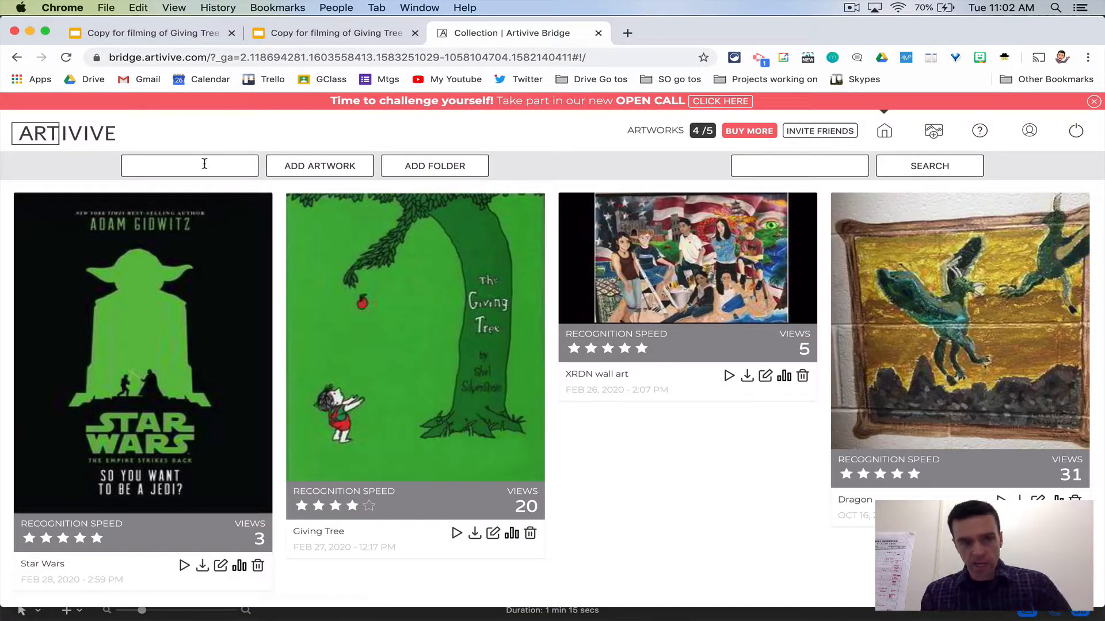
{"action": "type", "text": "Givin"}
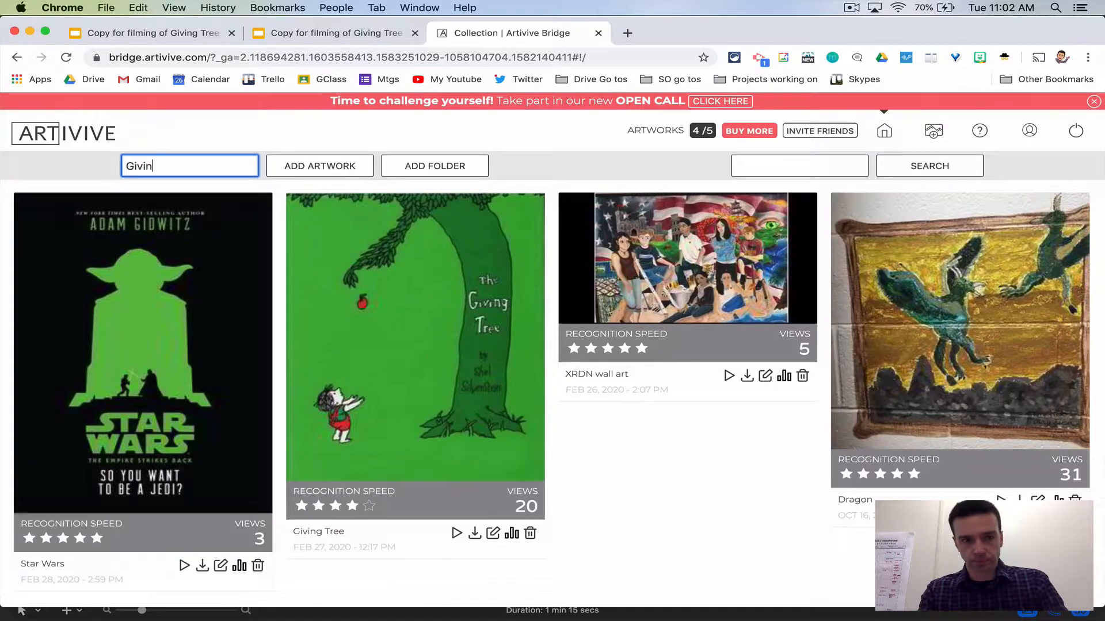
Create the Giving tree project and upload harpl-the-giving-tree.jpg from Desktop as its trigger image.
{"action": "left_click", "coordinate": [320, 166]}
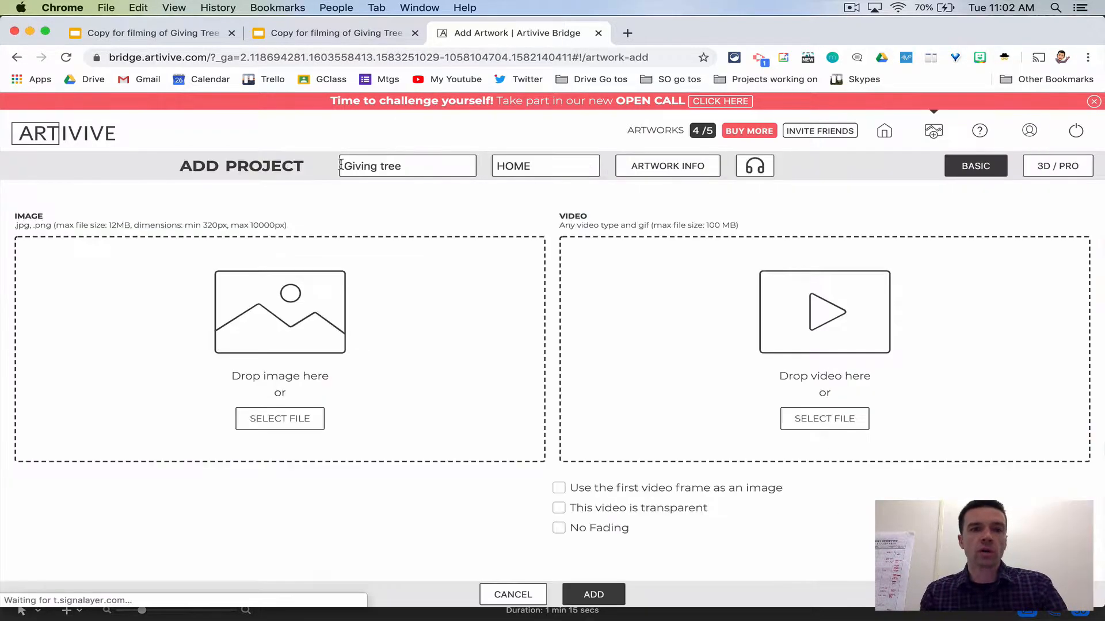
{"action": "left_click", "coordinate": [280, 419]}
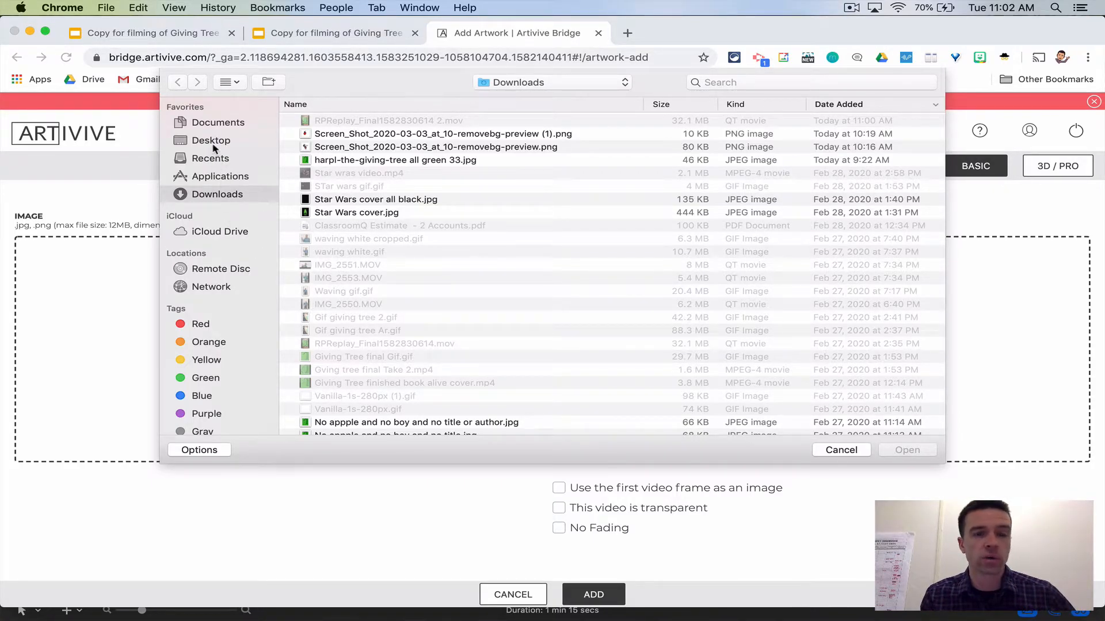
{"action": "left_click", "coordinate": [210, 140]}
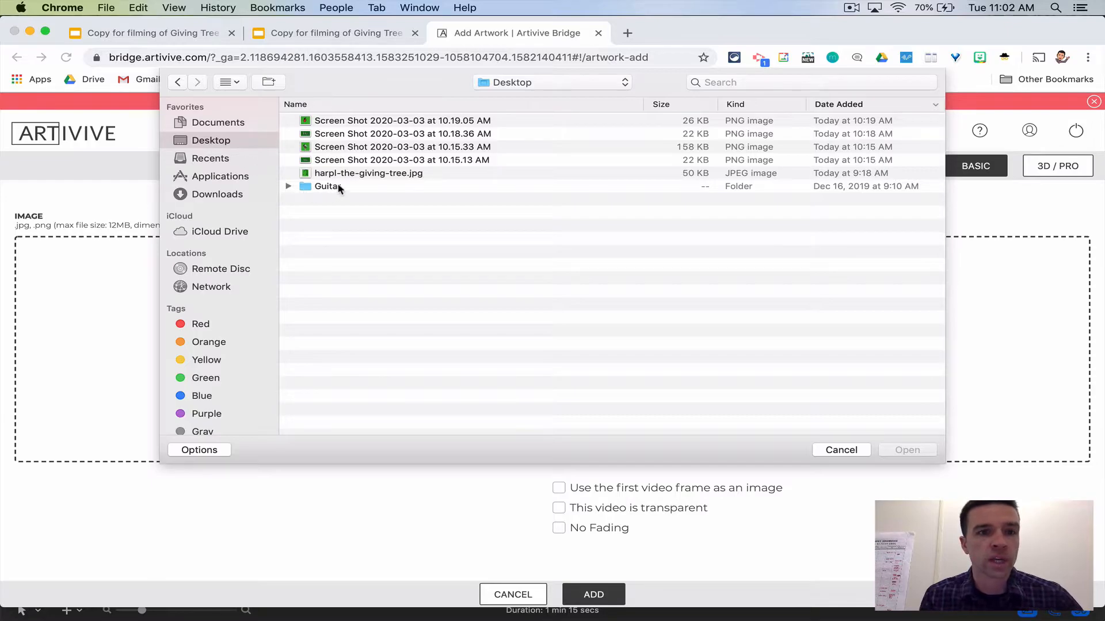
{"action": "double_click", "coordinate": [368, 173]}
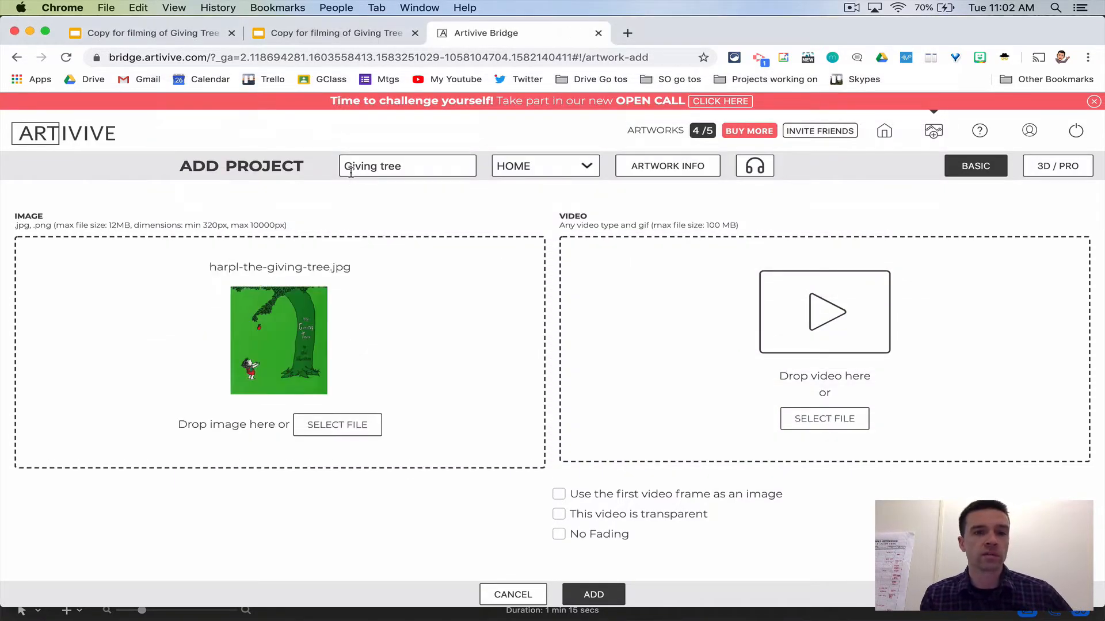
{"action": "mouse_move", "coordinate": [815, 321]}
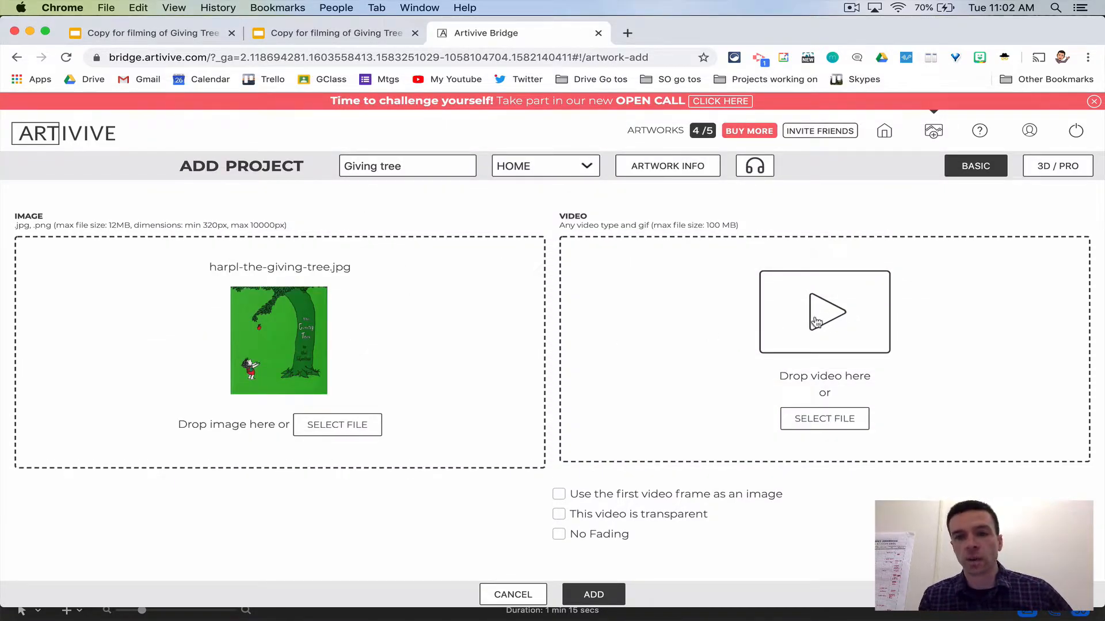
Upload 'Giving Tree finished book alive cover.mp4' from Downloads as the project's video.
{"action": "left_click", "coordinate": [824, 419]}
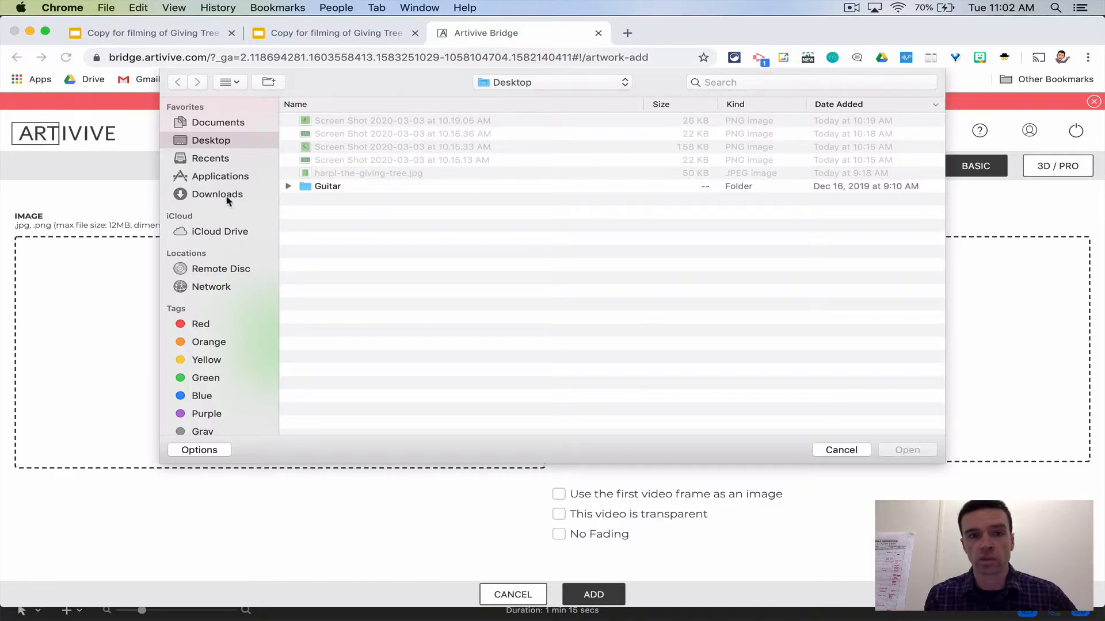
{"action": "left_click", "coordinate": [216, 193]}
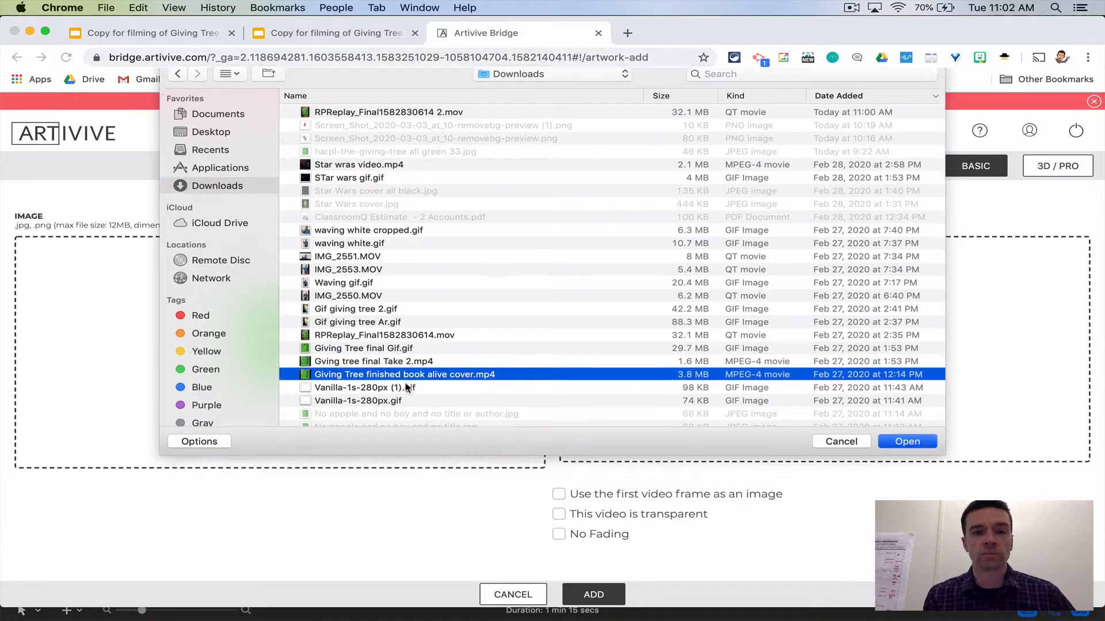
{"action": "left_click", "coordinate": [907, 442]}
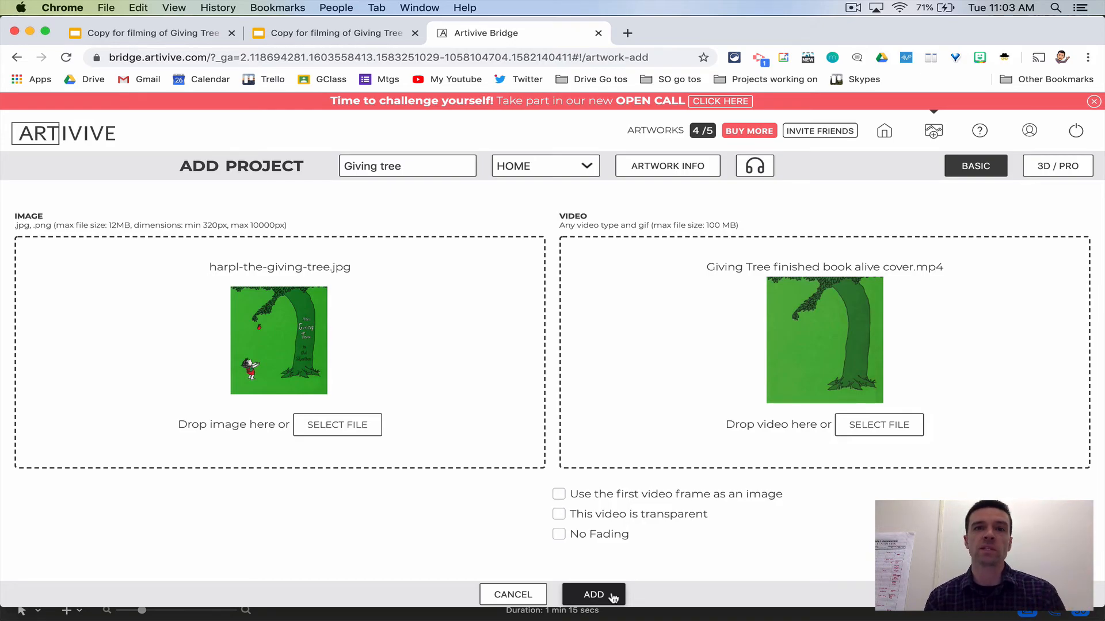
{"action": "mouse_move", "coordinate": [794, 93]}
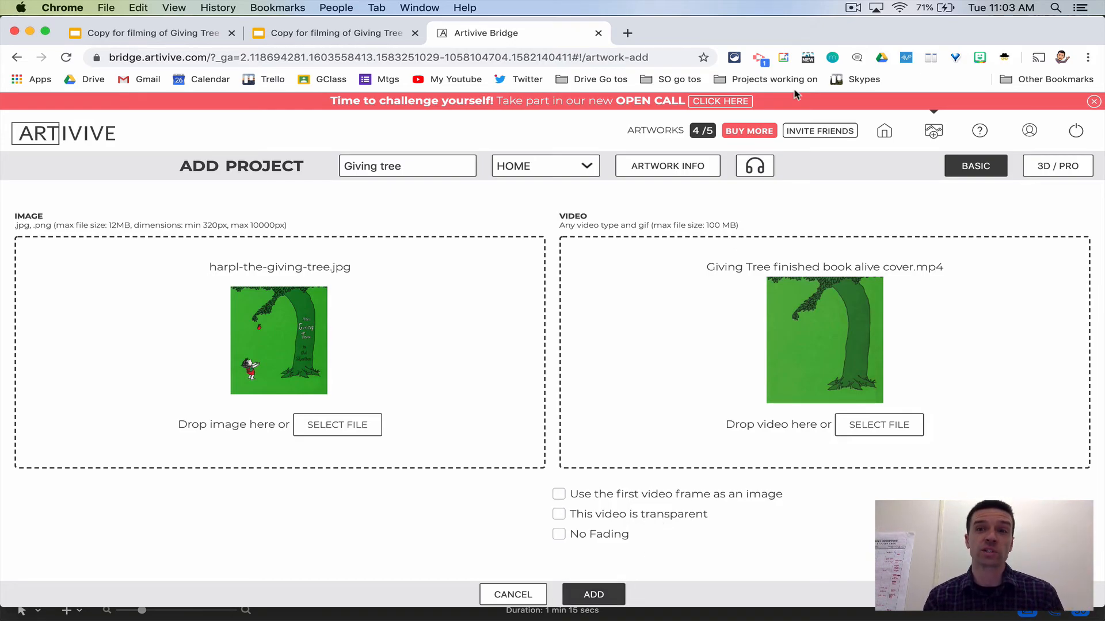